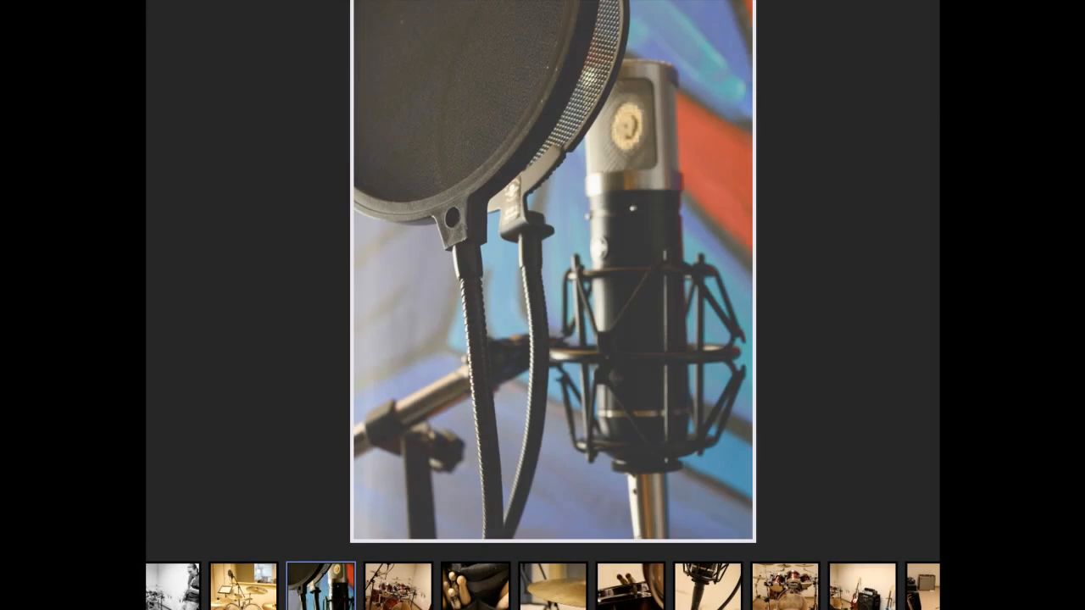
Open Headphone Mixer.record after the intro slideshow to show Audio Track 1
click(397, 586)
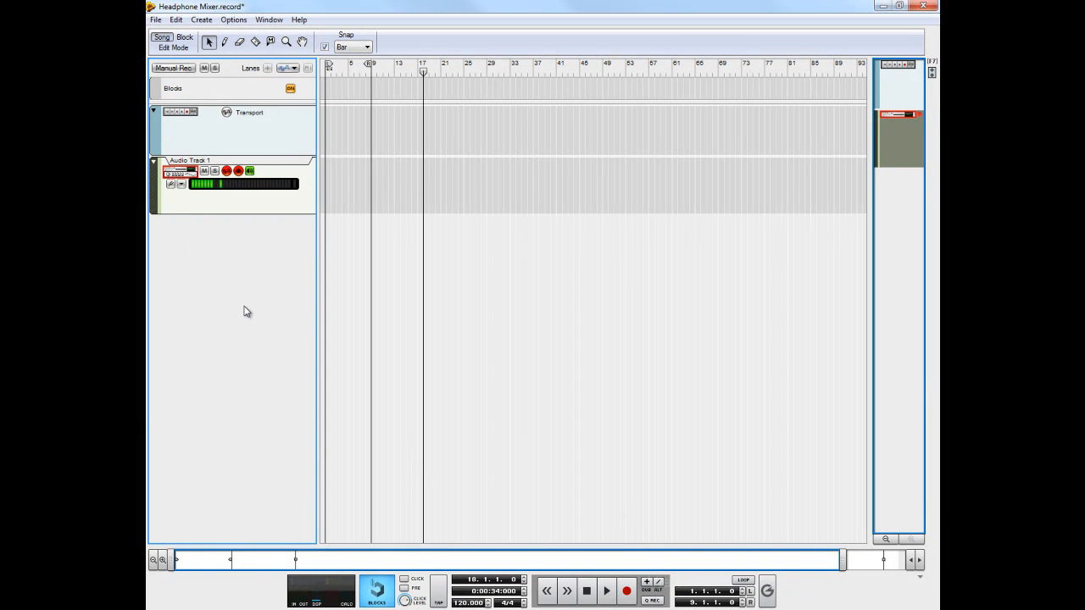
Show the rack, add a 14:2 mixer, then delete that mixer again
key(F6)
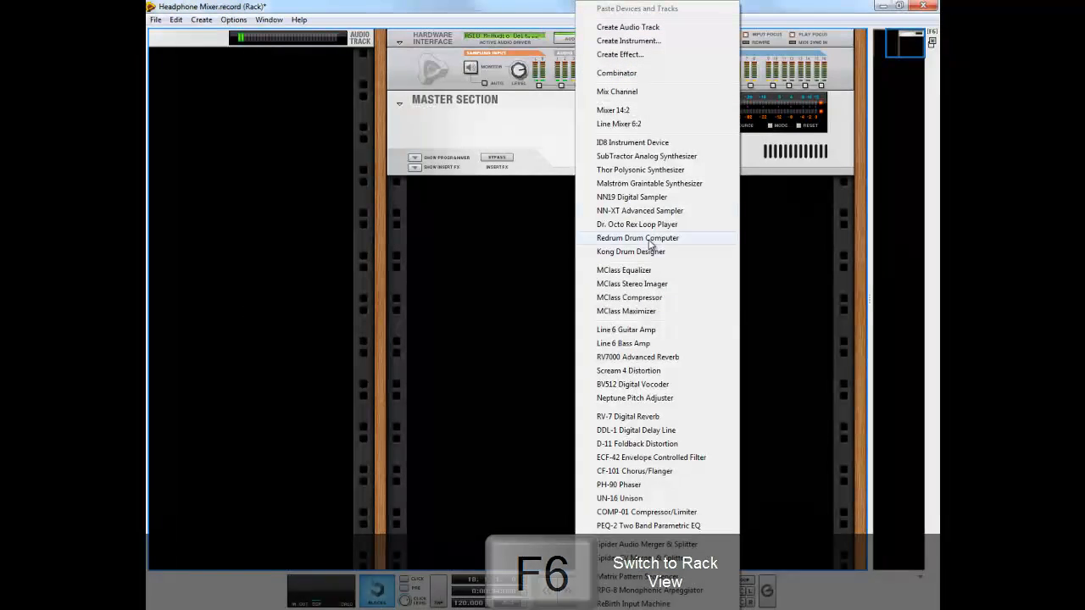
mouse_move(632, 111)
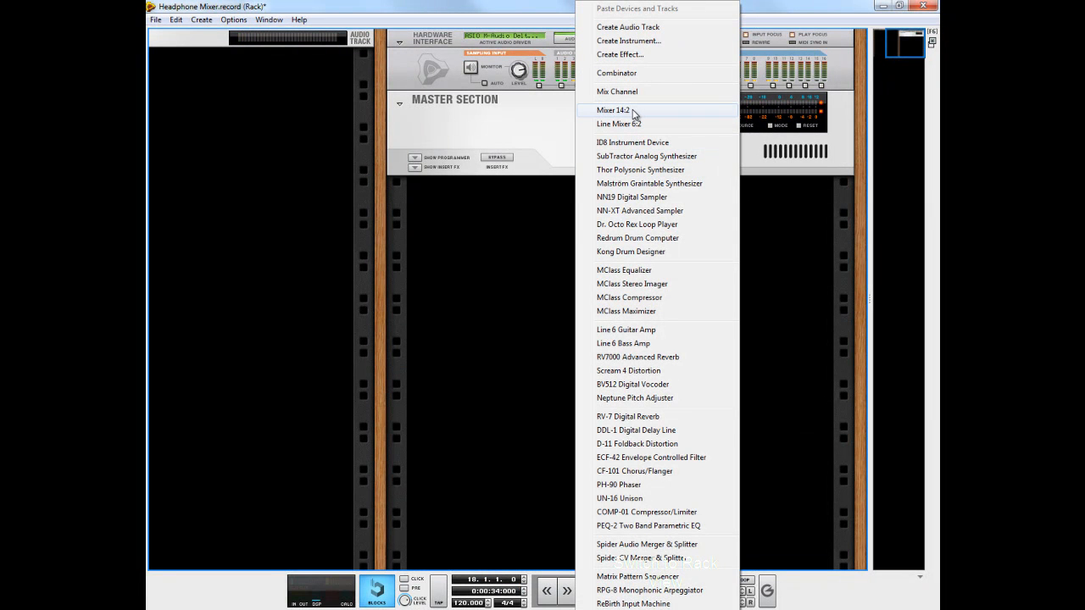
click(614, 111)
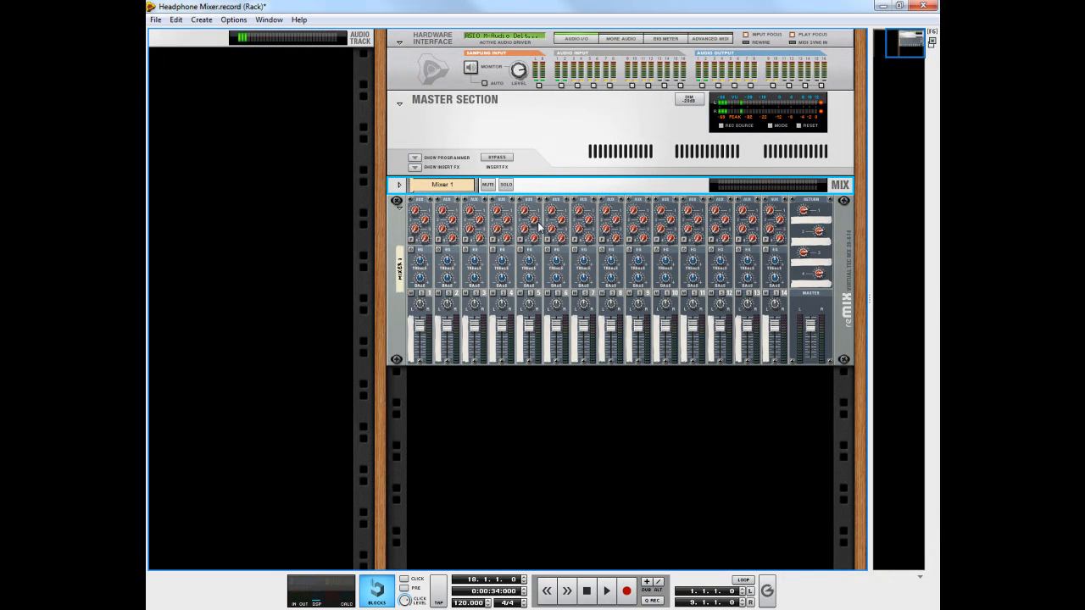
mouse_move(539, 227)
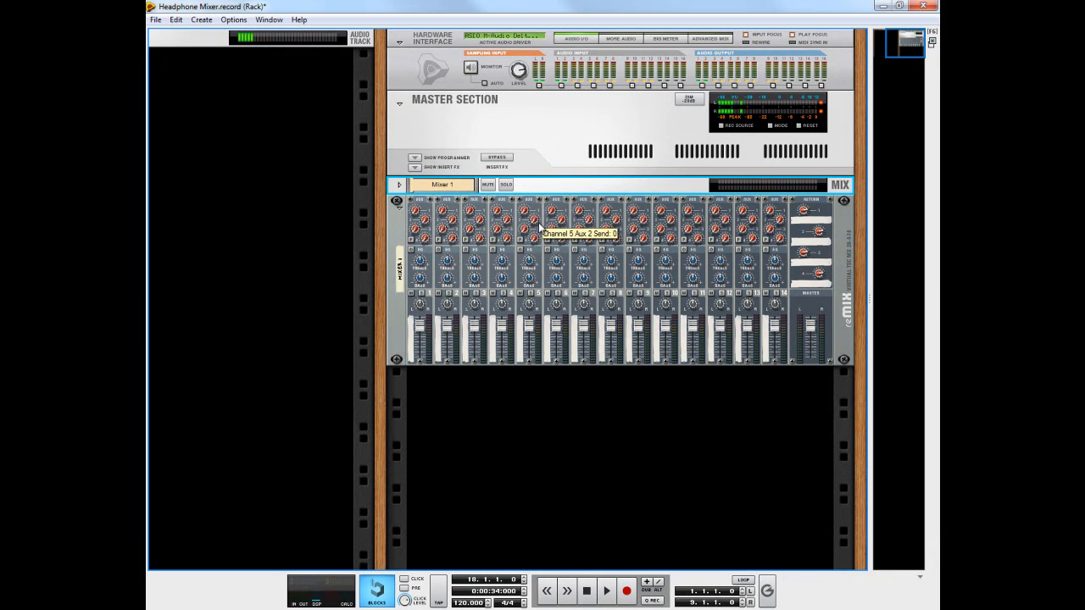
click(399, 185)
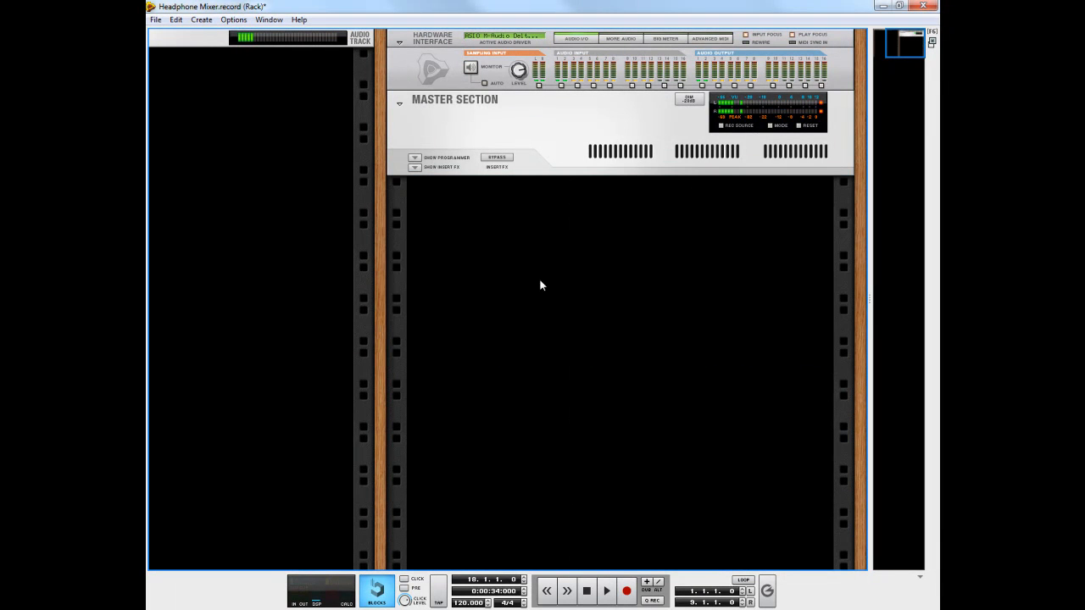
mouse_move(532, 242)
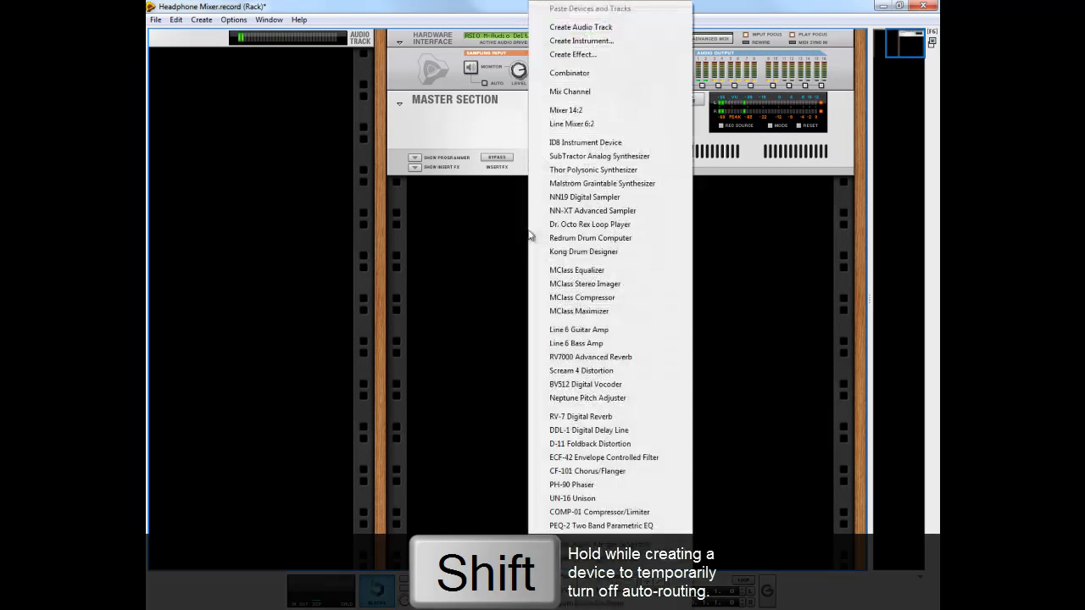
mouse_move(596, 124)
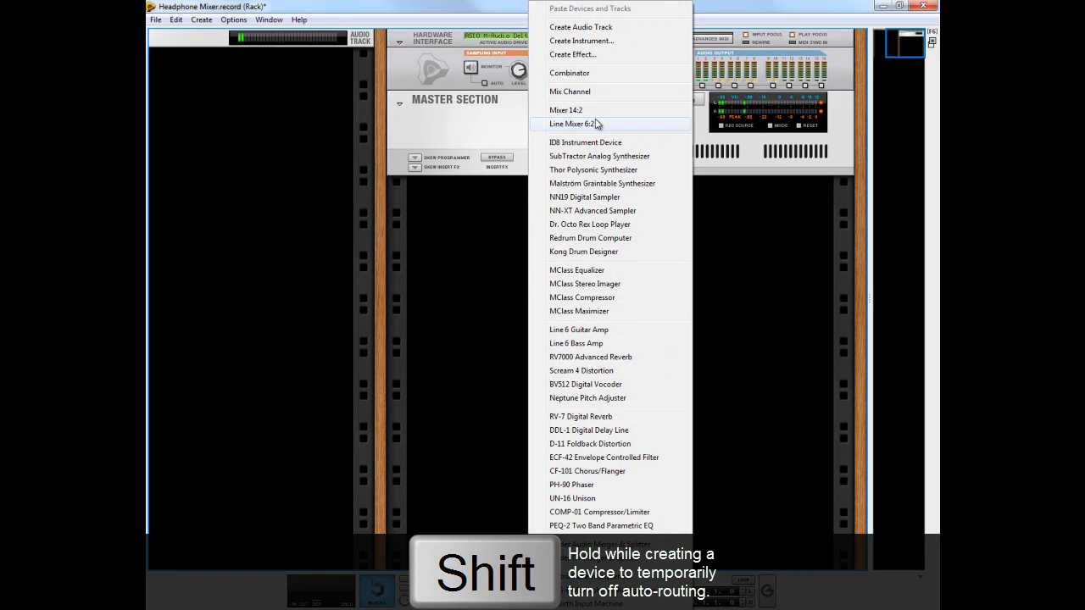
Add a 14:2 mixer with no automatic cabling below the master section
click(577, 124)
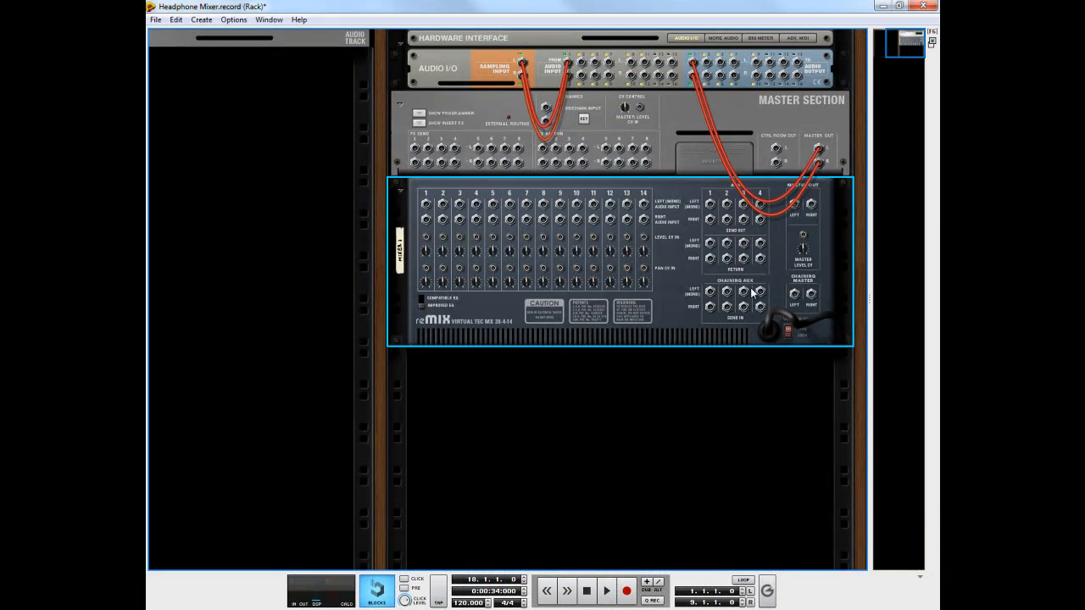
mouse_move(687, 324)
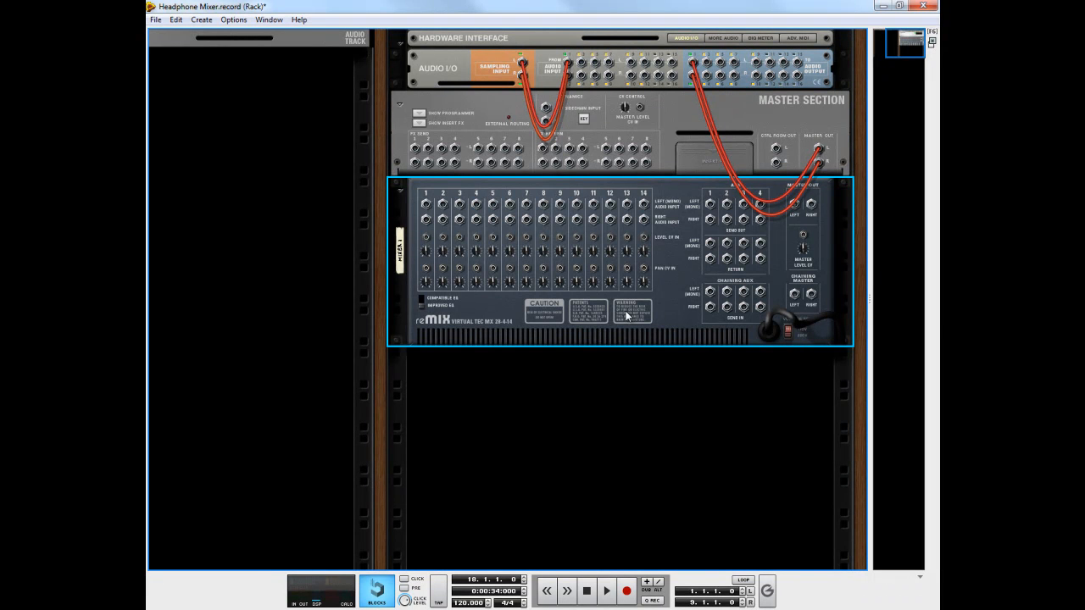
mouse_move(673, 258)
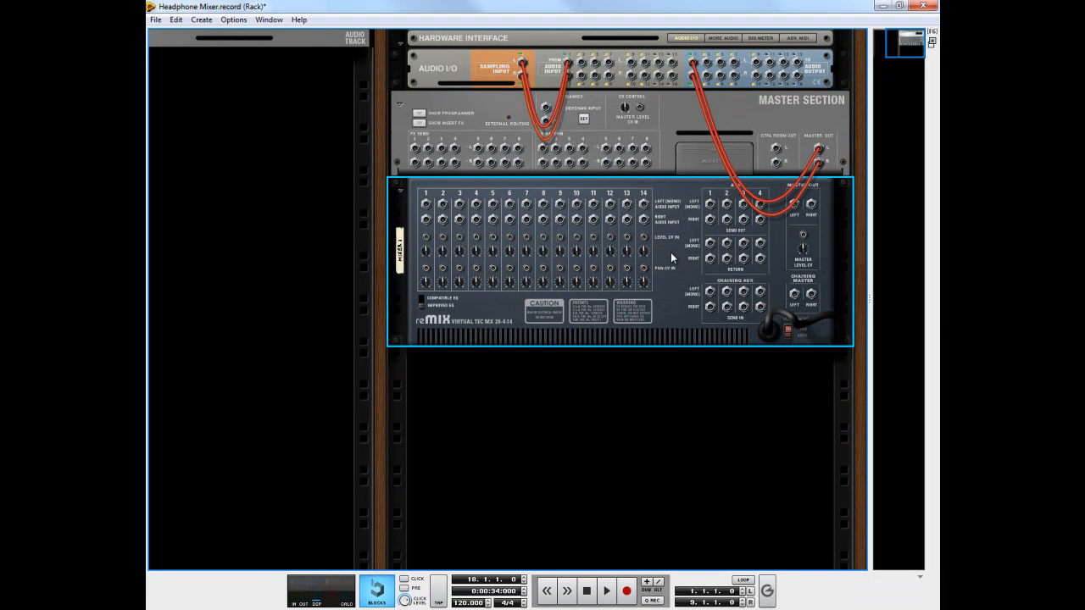
mouse_move(676, 254)
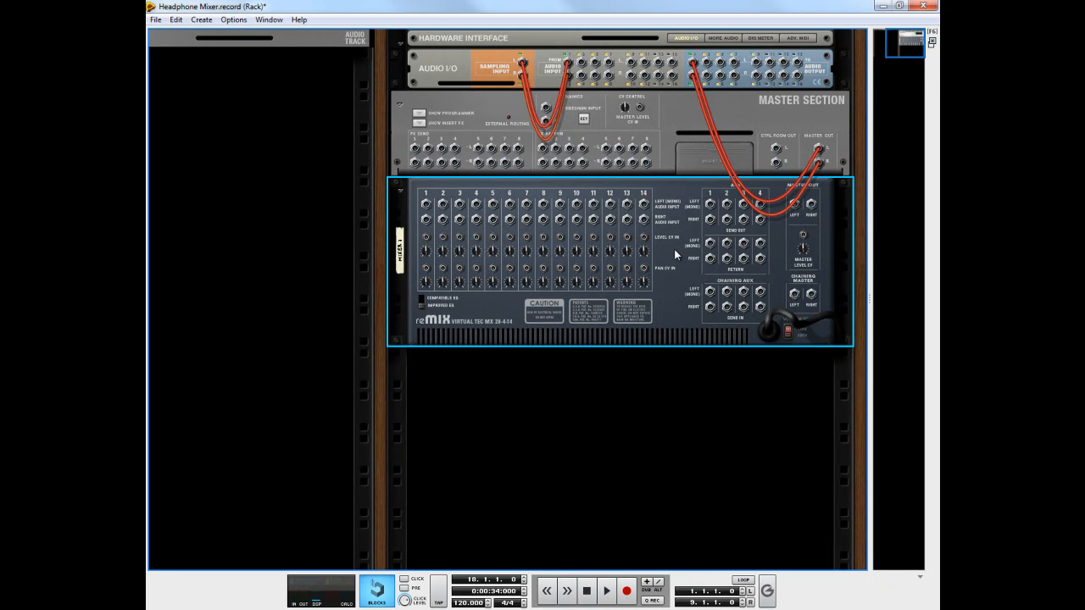
mouse_move(676, 255)
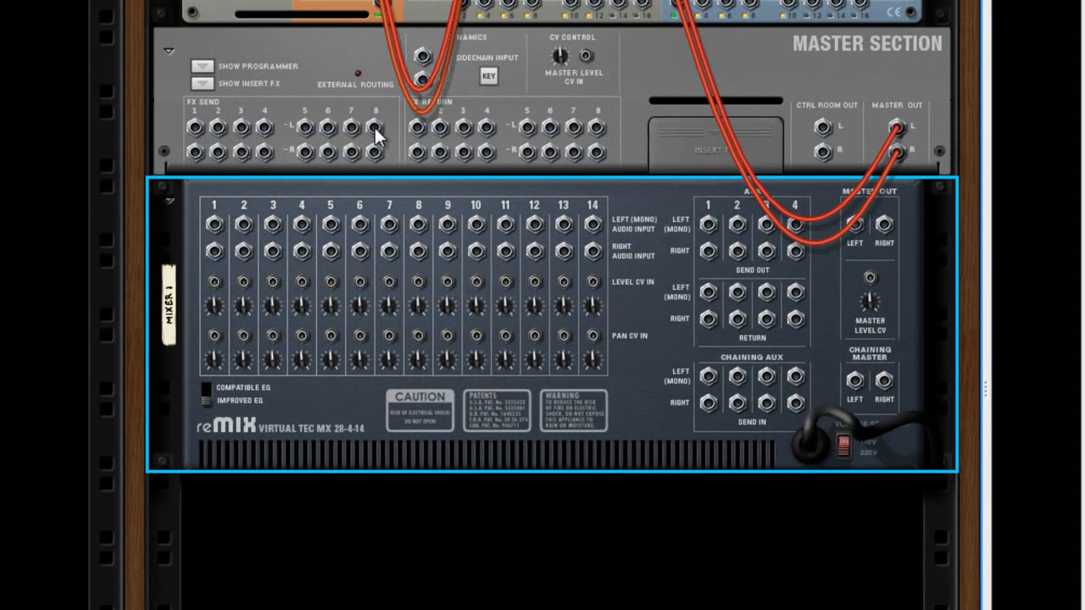
mouse_move(395, 136)
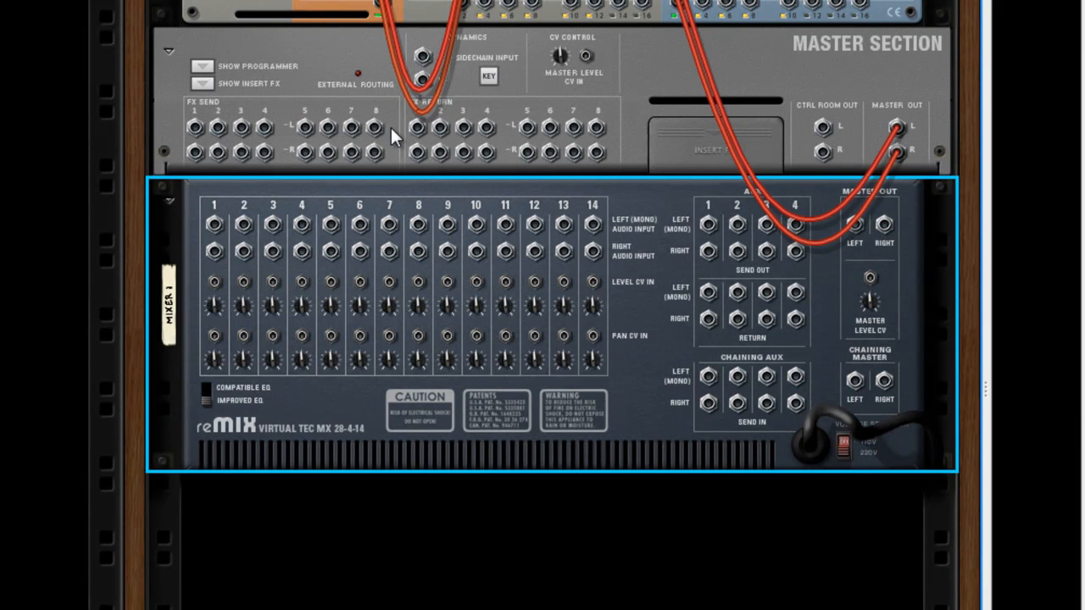
Switch to the main mixer and back to the rack view
key(f5)
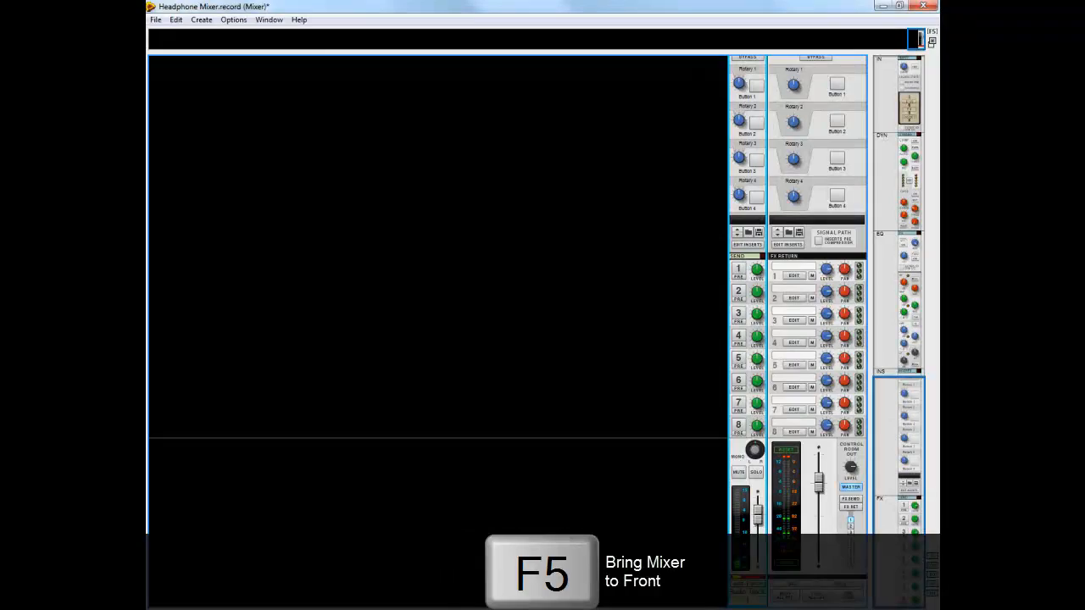
key(f5)
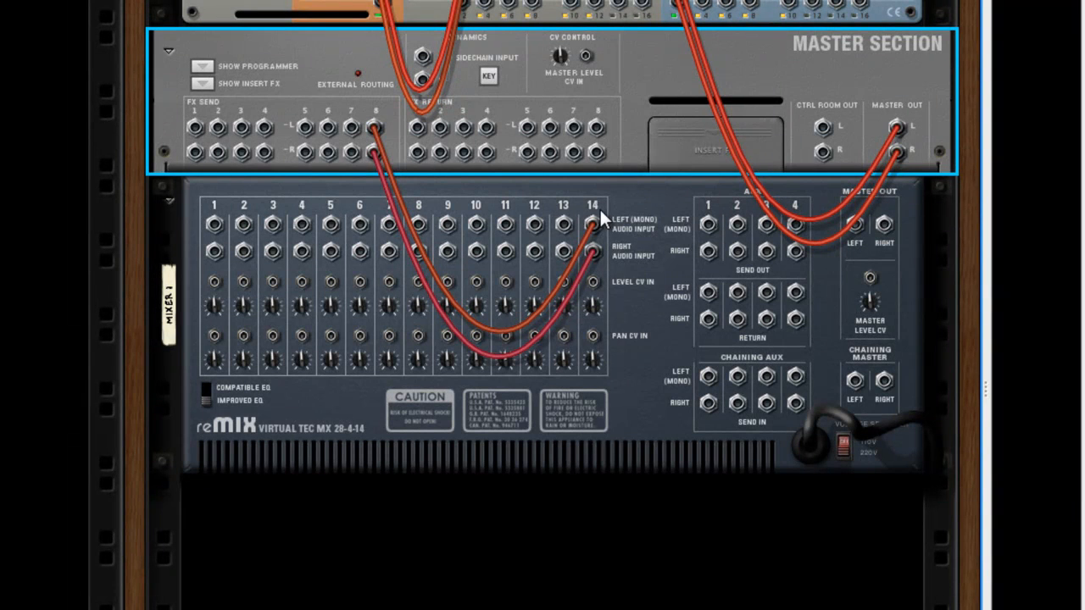
mouse_move(663, 279)
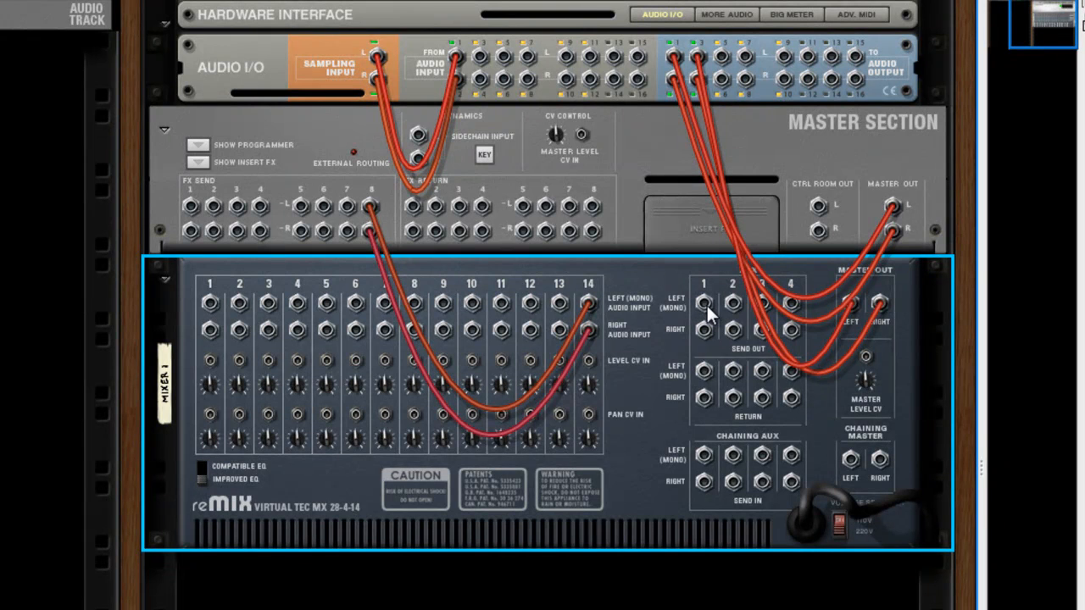
mouse_move(354, 218)
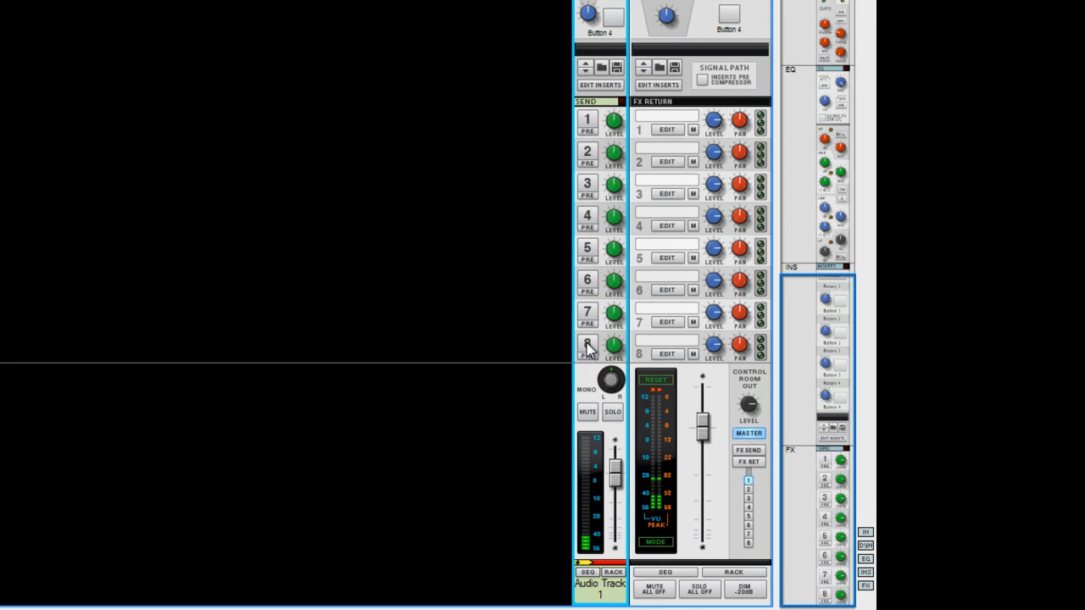
Enable FX send 8 on Audio Track 1 and create two new audio tracks
click(587, 345)
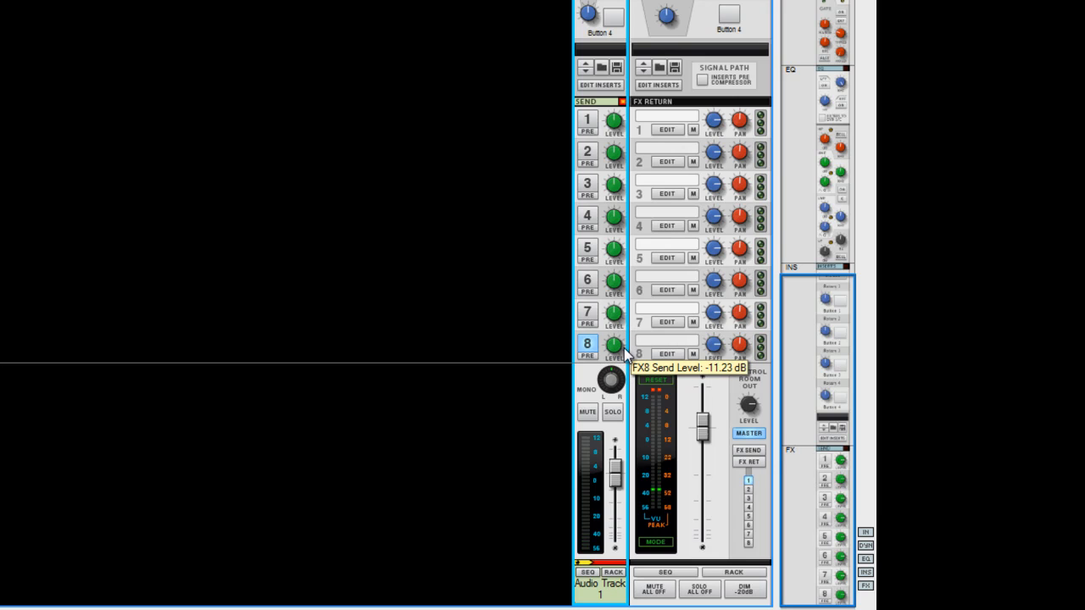
key(ctrl+t)
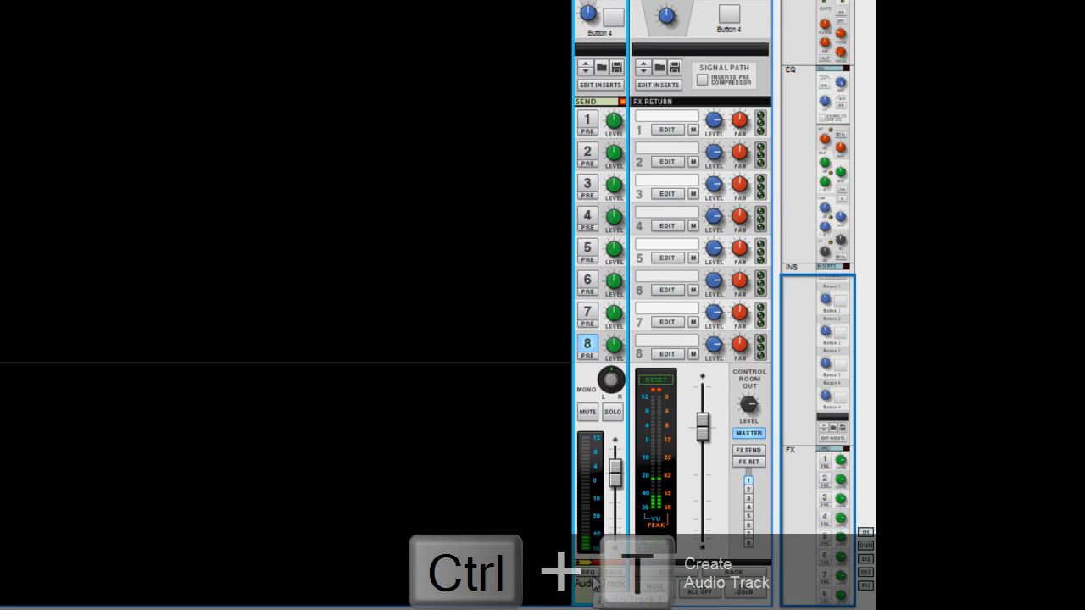
key(ctrl+t)
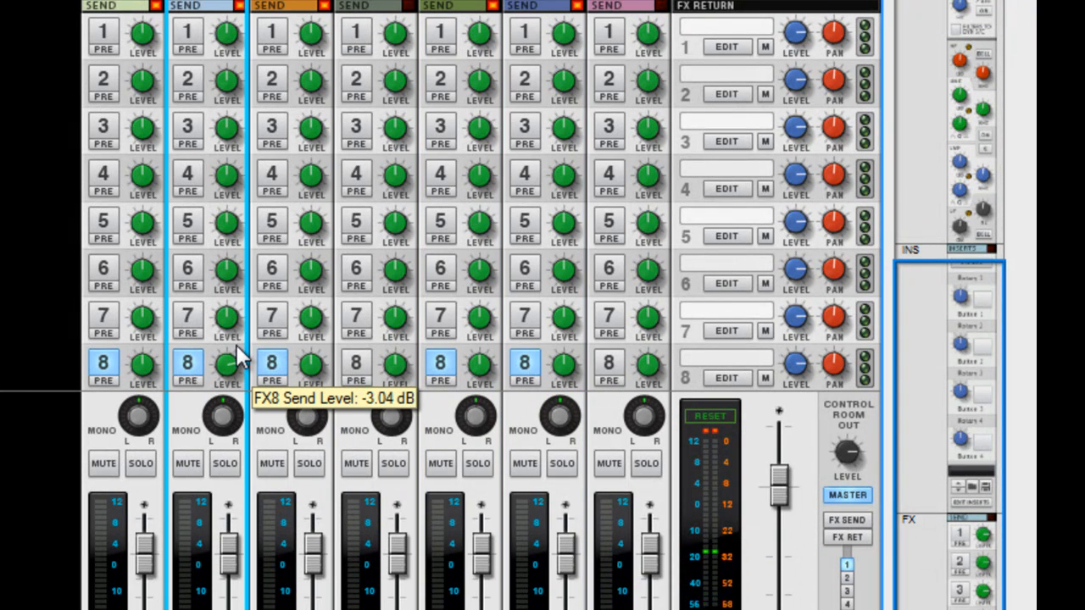
Set a track's FX send 8 level to about -3 dB
drag(312, 363, 312, 377)
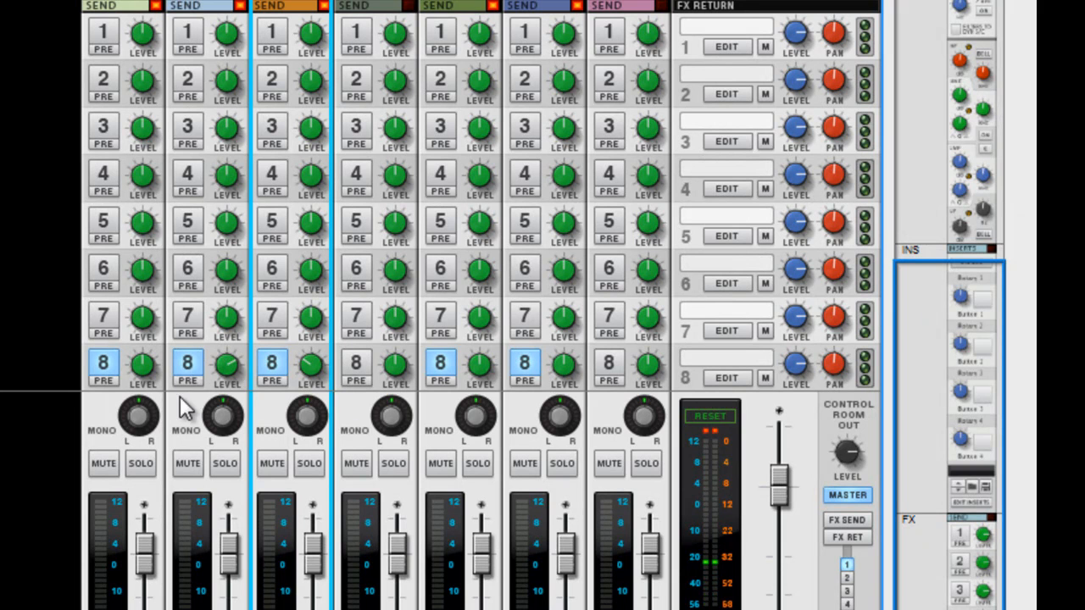
mouse_move(233, 318)
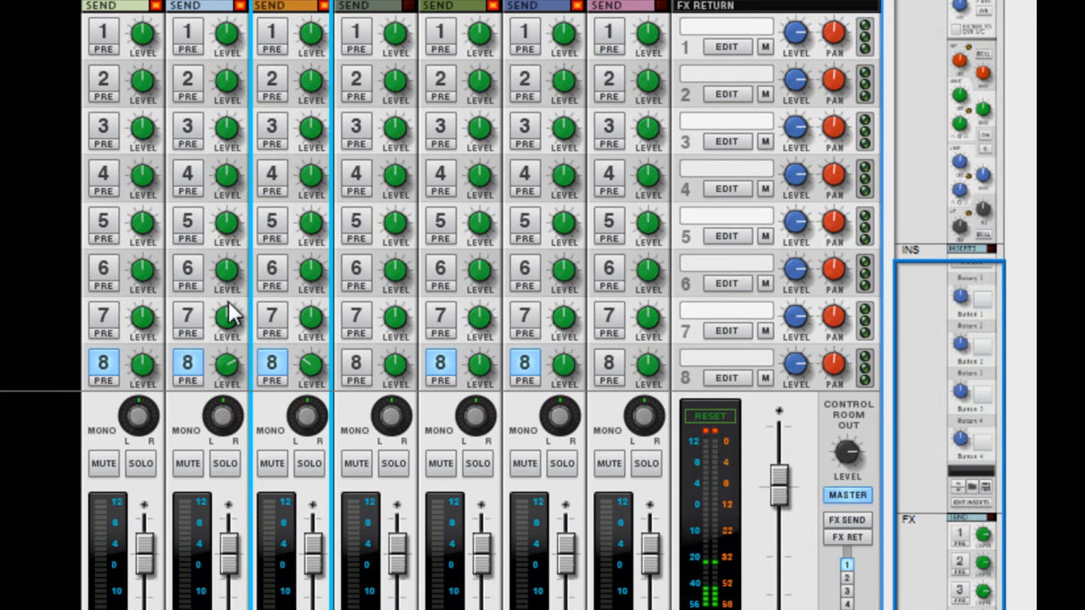
mouse_move(233, 371)
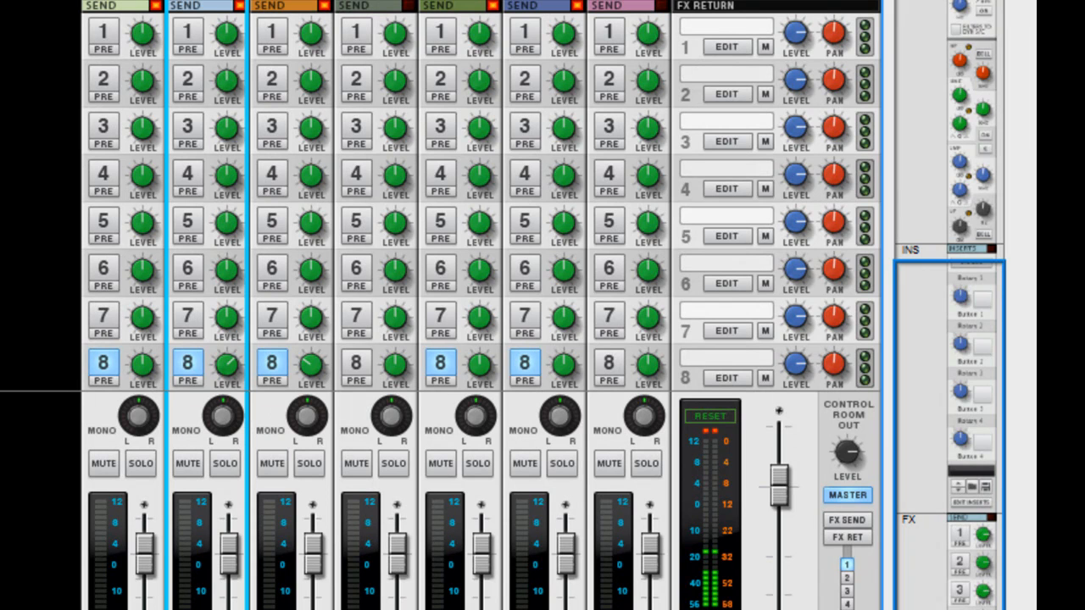
mouse_move(280, 360)
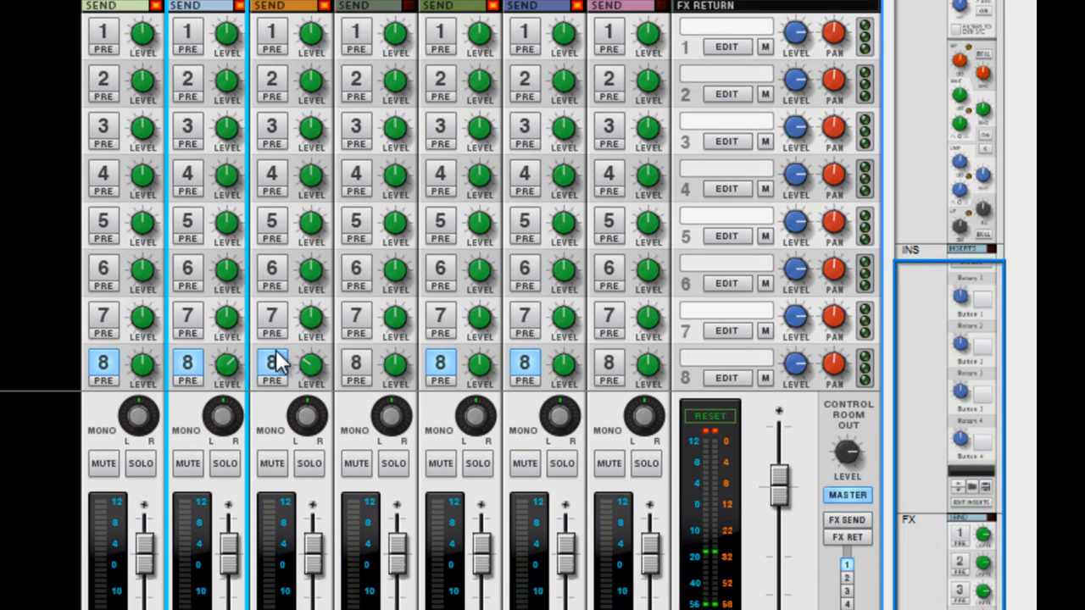
mouse_move(118, 42)
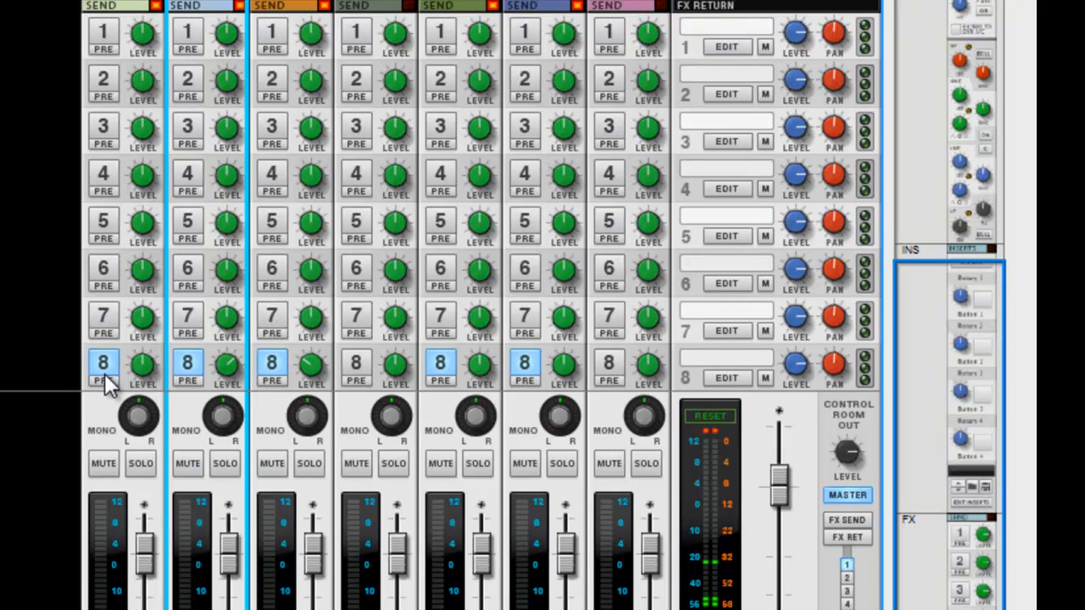
mouse_move(186, 123)
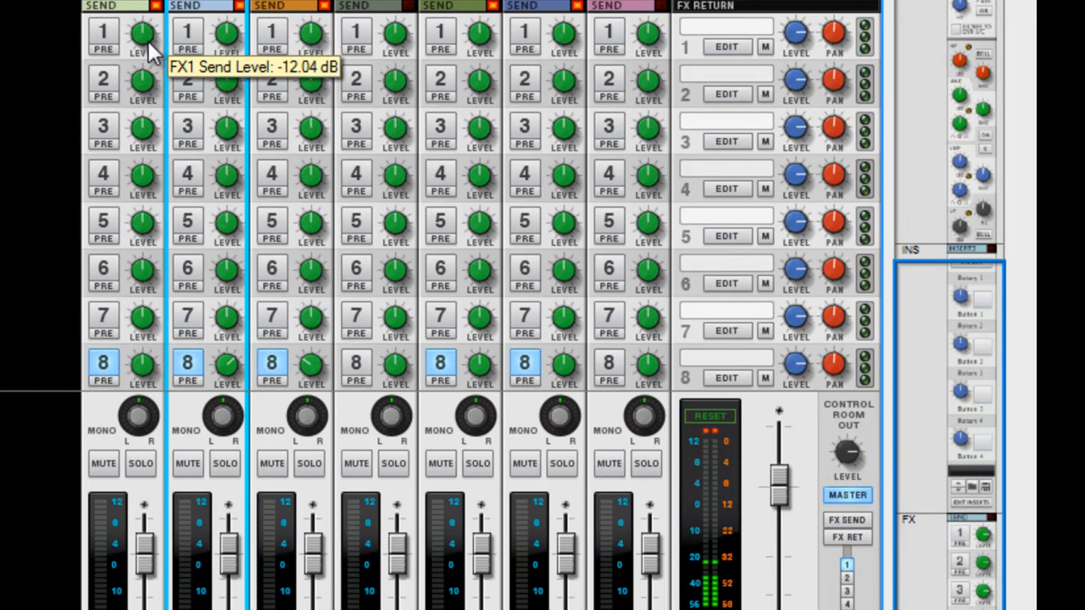
mouse_move(4, 173)
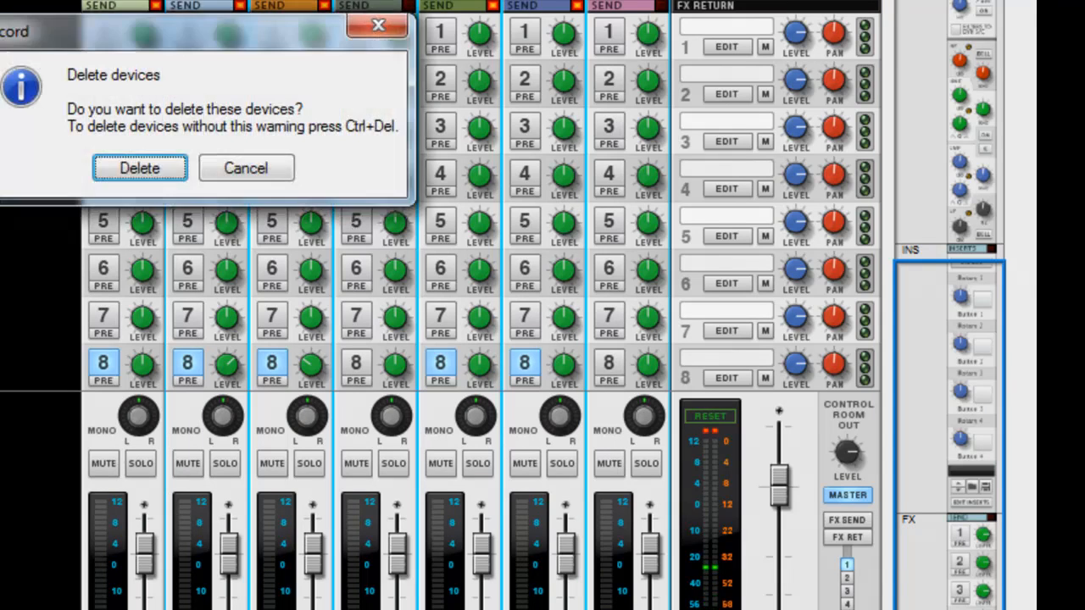
Confirm deleting the selected devices
click(140, 168)
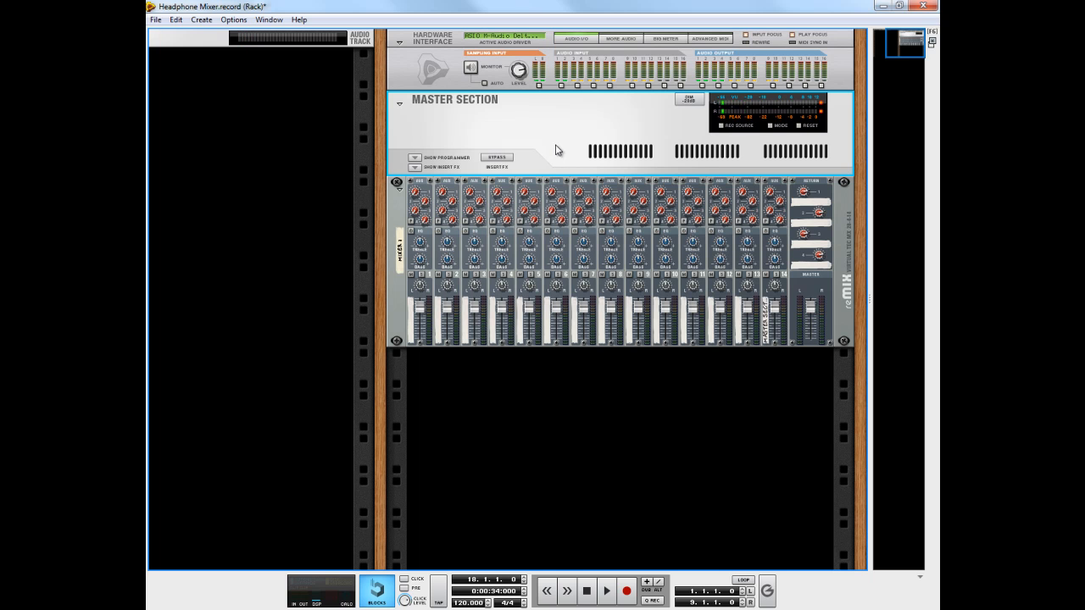
Create a Combinator device from the Create menu
right_click(556, 156)
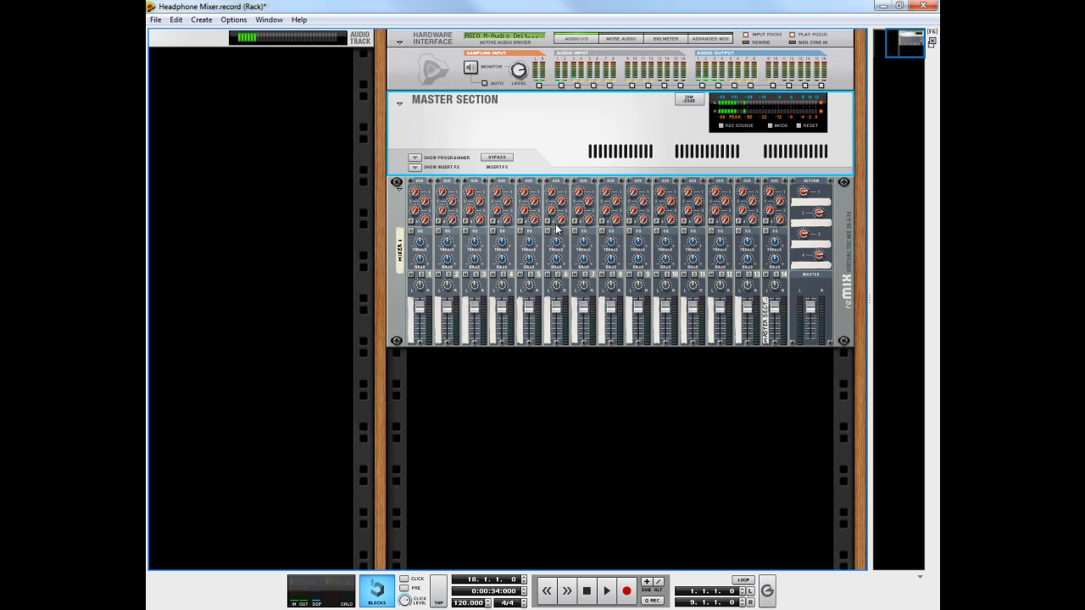
click(201, 20)
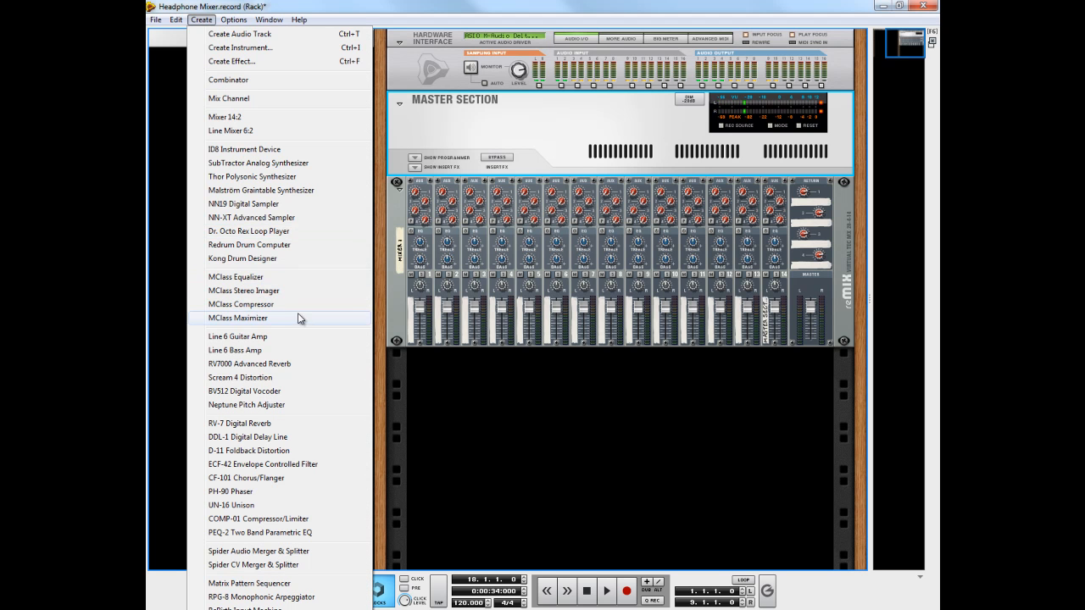
mouse_move(246, 80)
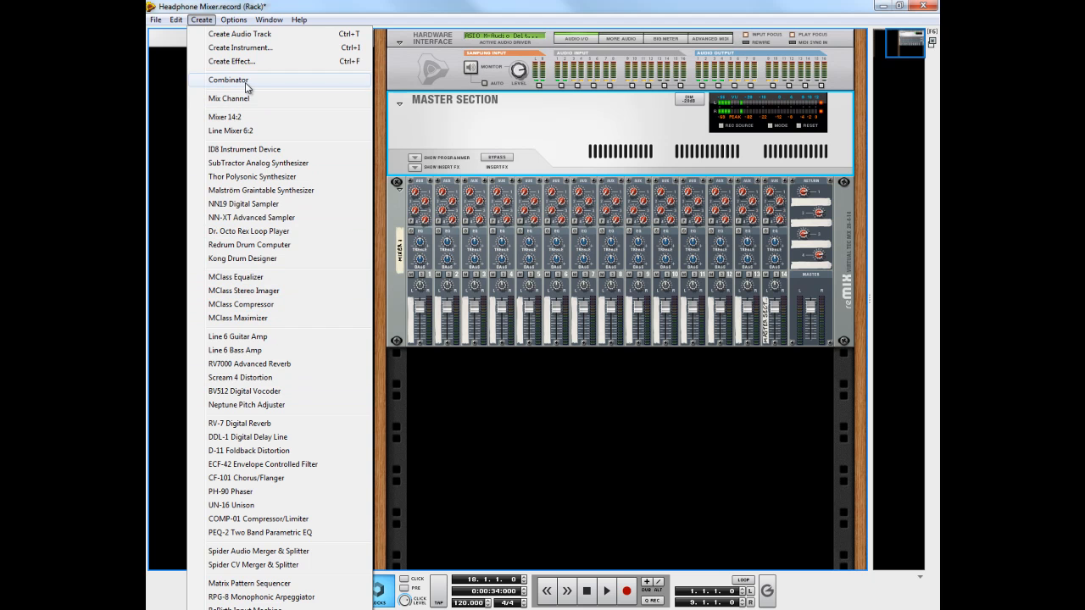
click(228, 80)
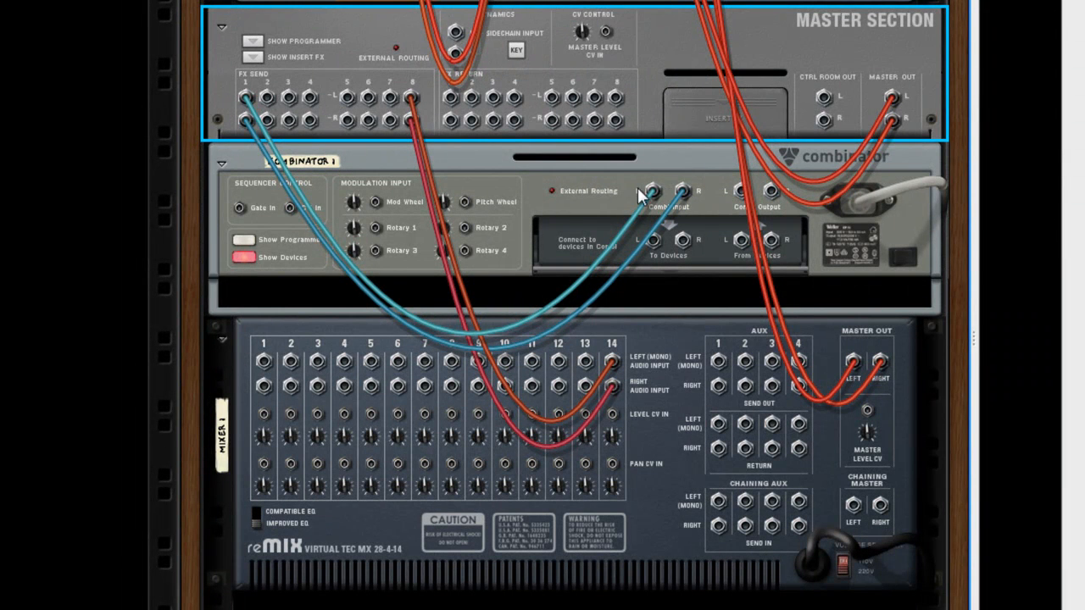
mouse_move(245, 95)
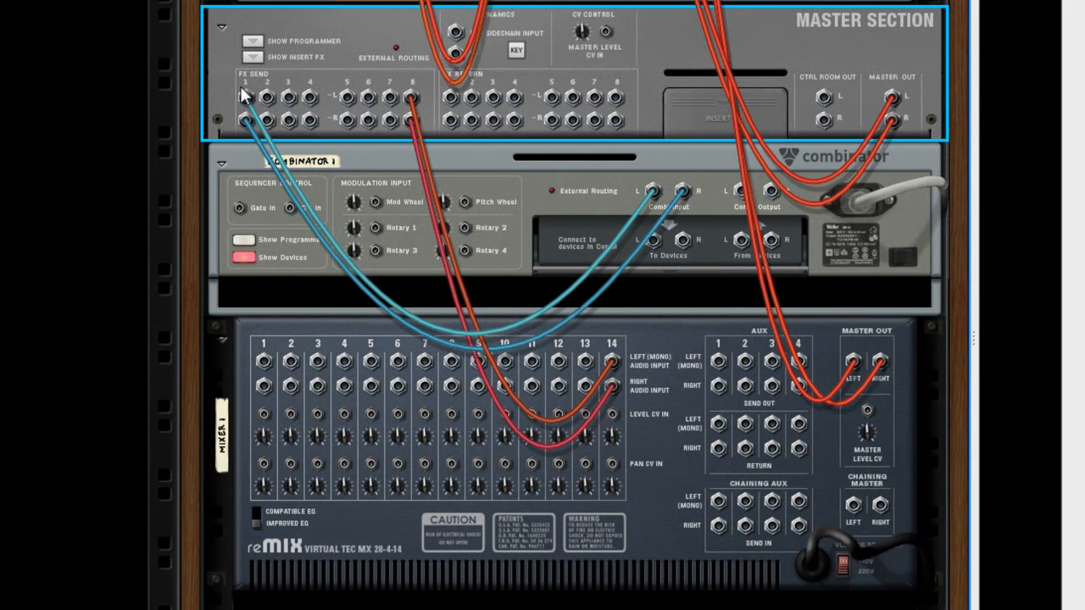
mouse_move(742, 195)
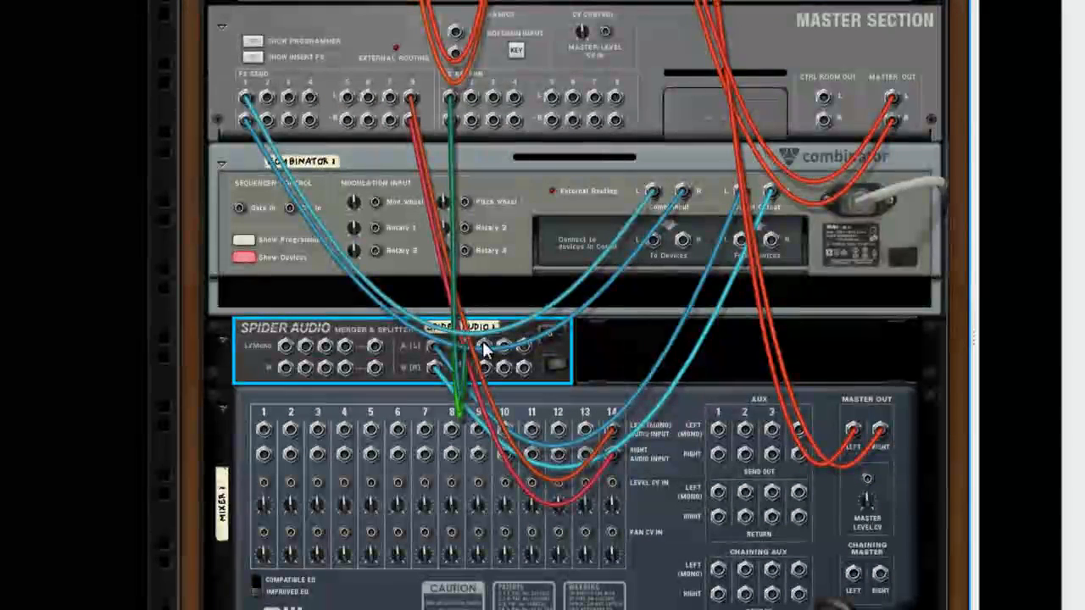
Patch a cable into the Spider Audio Merger & Splitter
drag(475, 347, 267, 437)
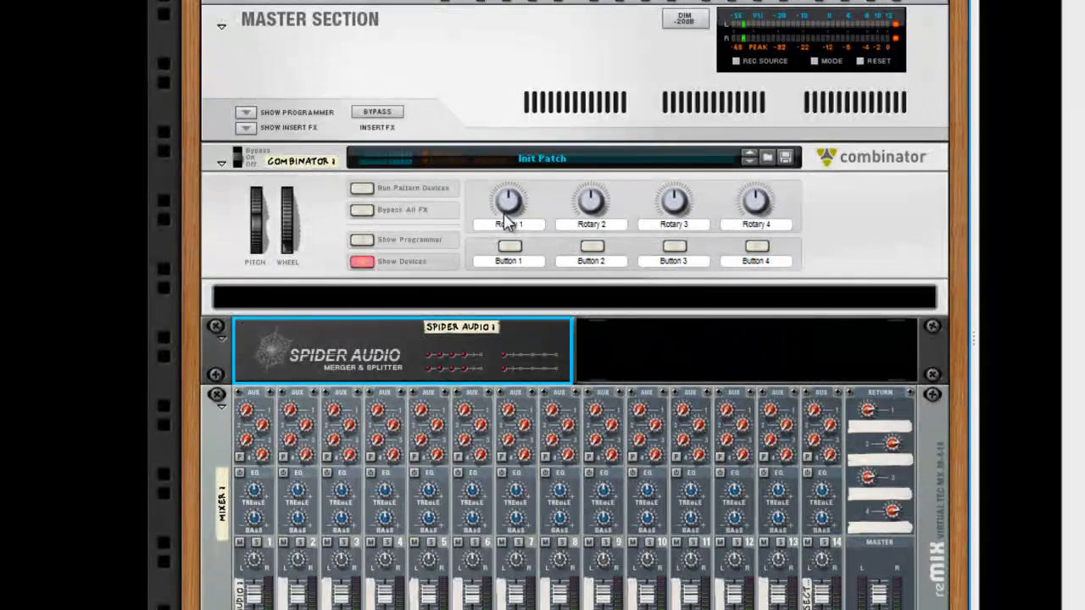
Type 'Rev' on the Combinator's name tape to start renaming it
double_click(301, 159)
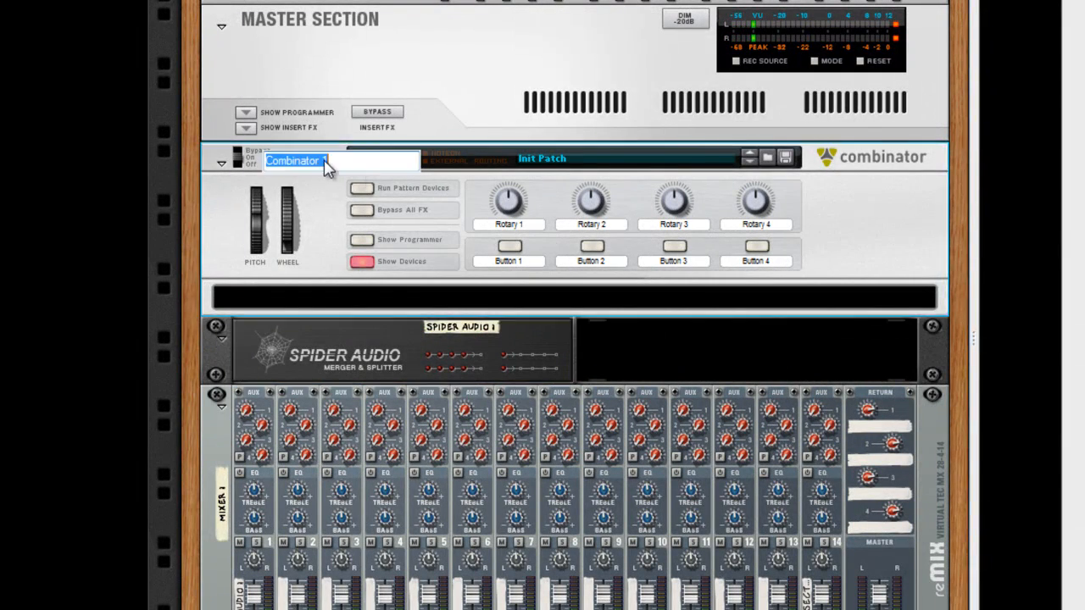
text(Reverb)
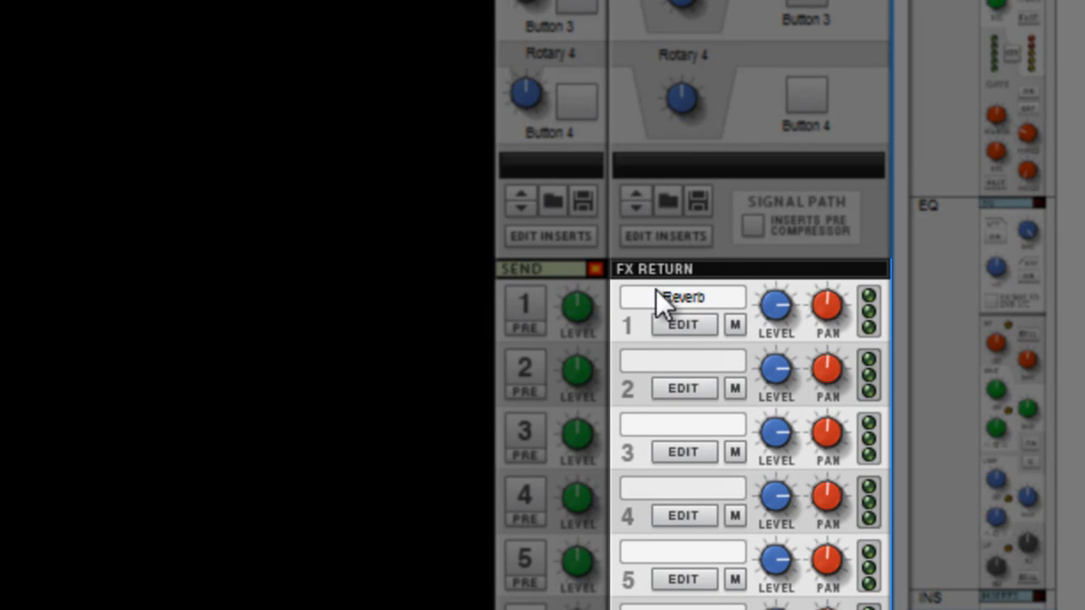
mouse_move(754, 305)
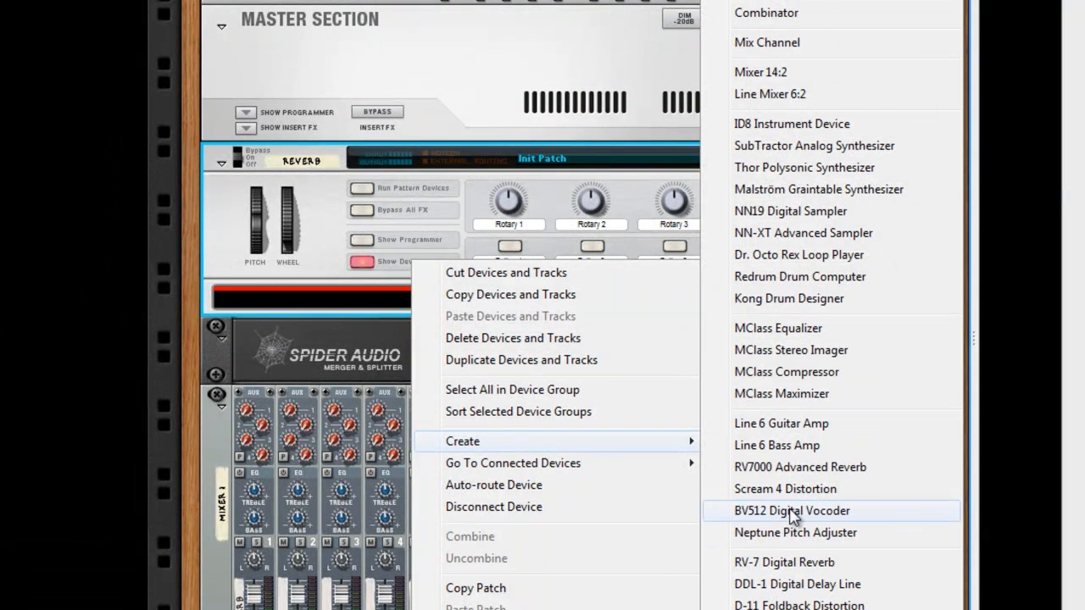
Create an RV7000 Advanced Reverb inside the Reverb Combinator, auto-cabled to the splitter and mixer
click(800, 467)
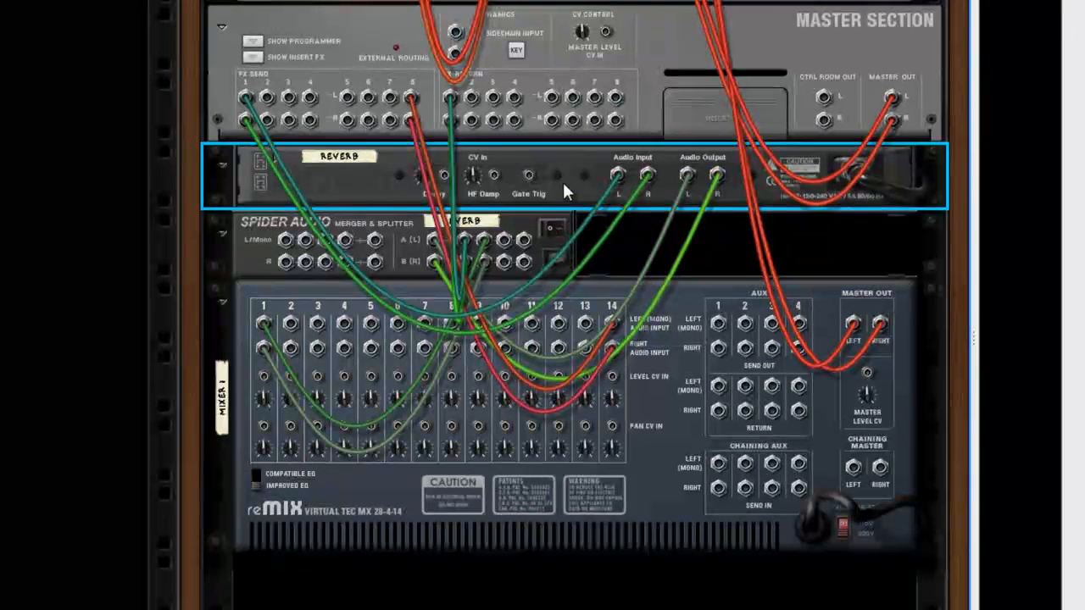
Toggle cable display with K so only the RV7000's cables stand out
key(k)
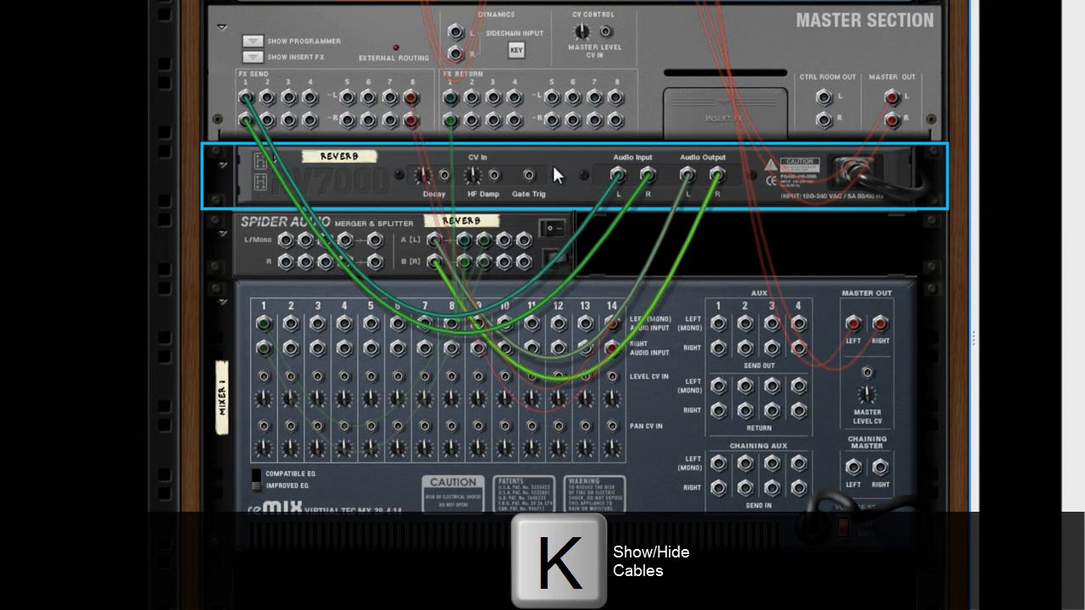
mouse_move(570, 178)
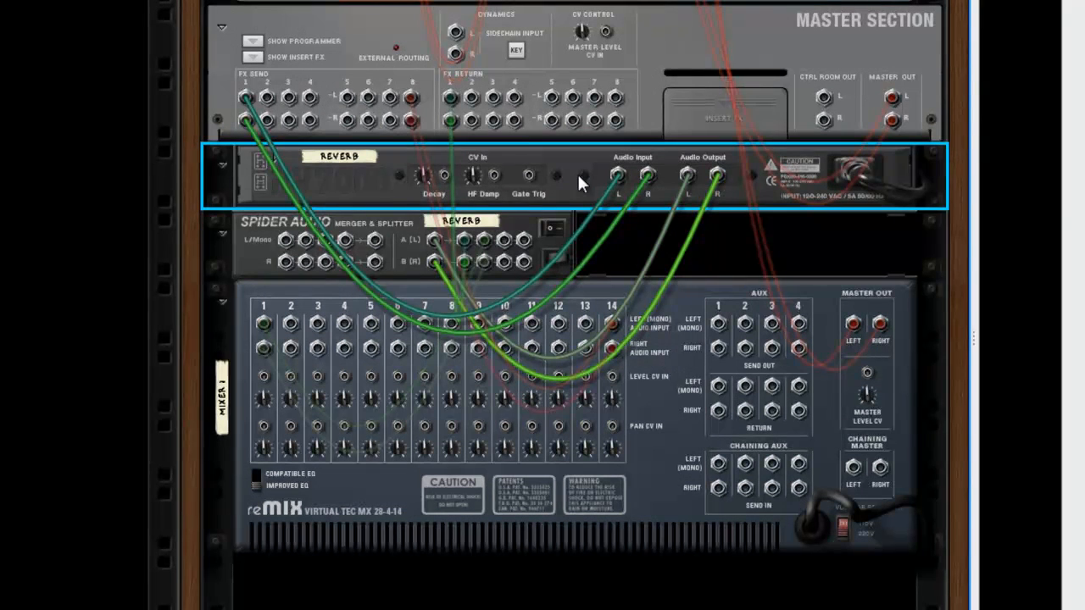
mouse_move(591, 228)
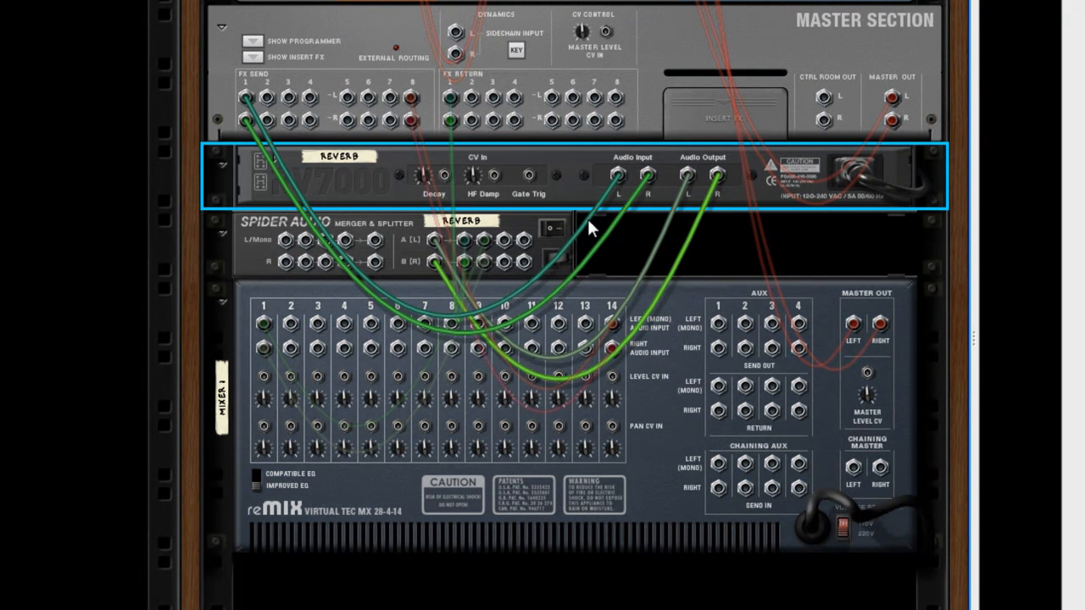
mouse_move(471, 263)
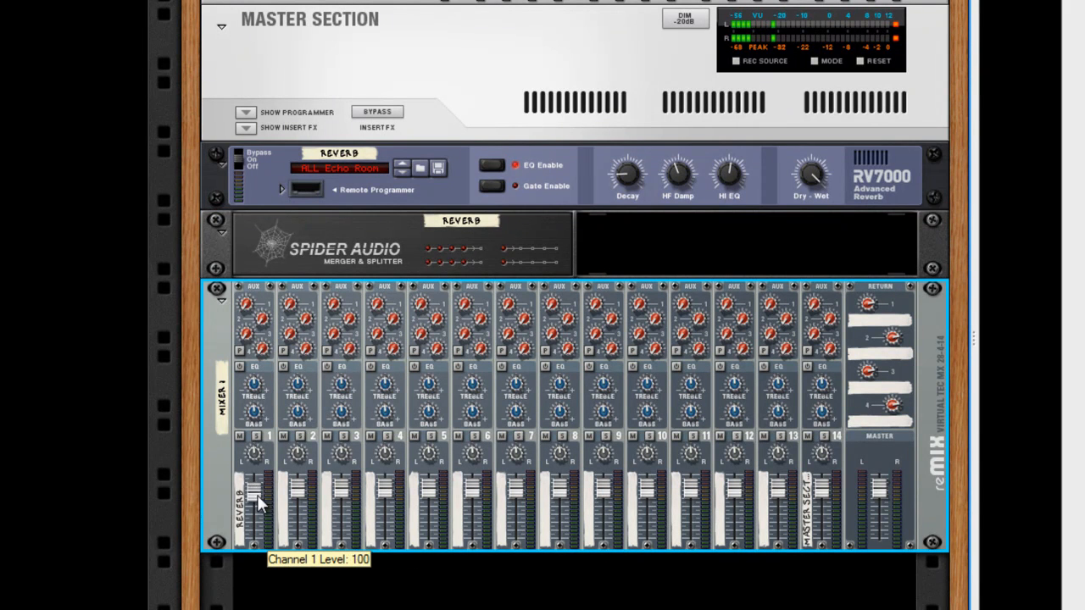
Drag the Reverb channel 1 fader down to 5 and channel 2's fader to 76
drag(253, 492, 253, 505)
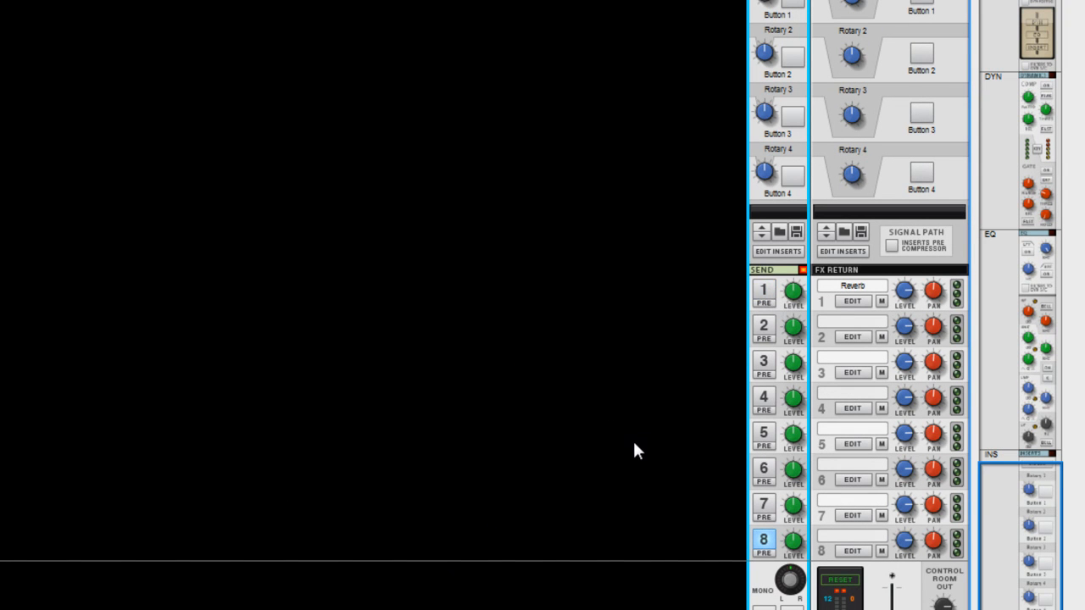
mouse_move(770, 292)
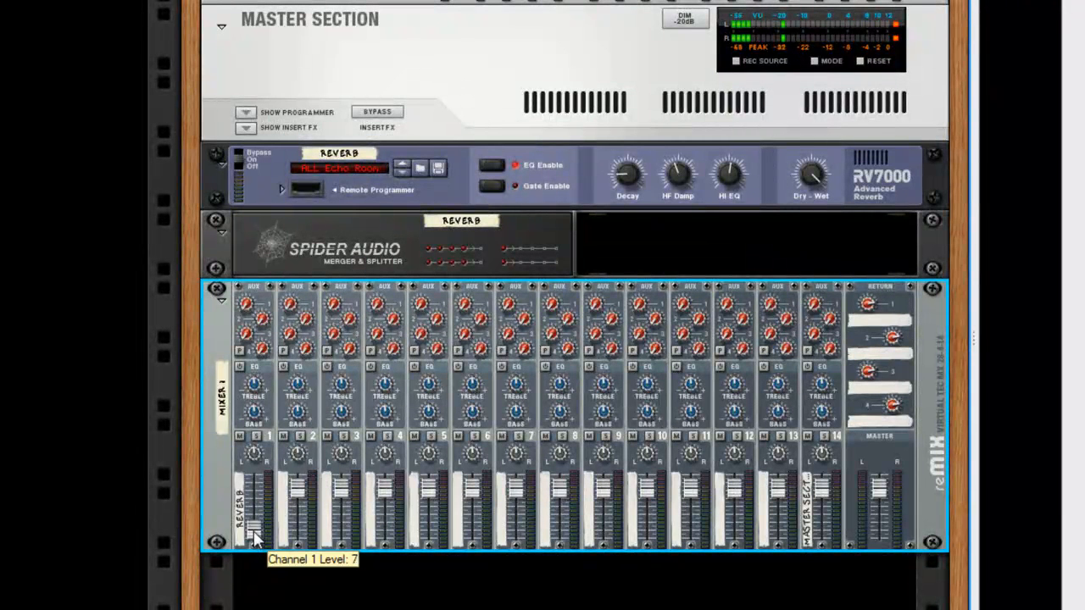
drag(254, 530, 257, 496)
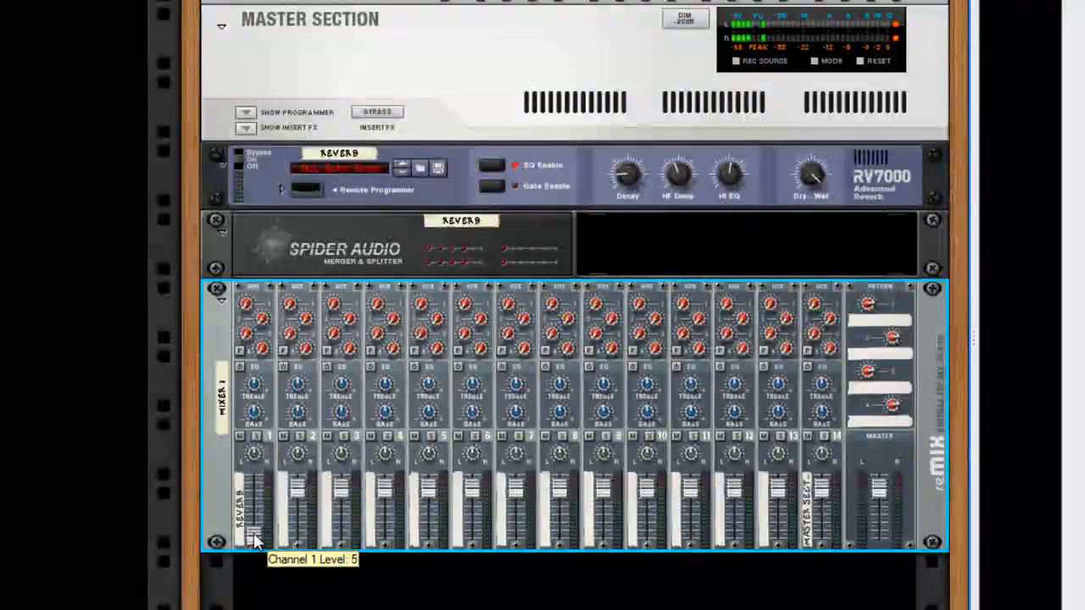
drag(256, 543, 257, 500)
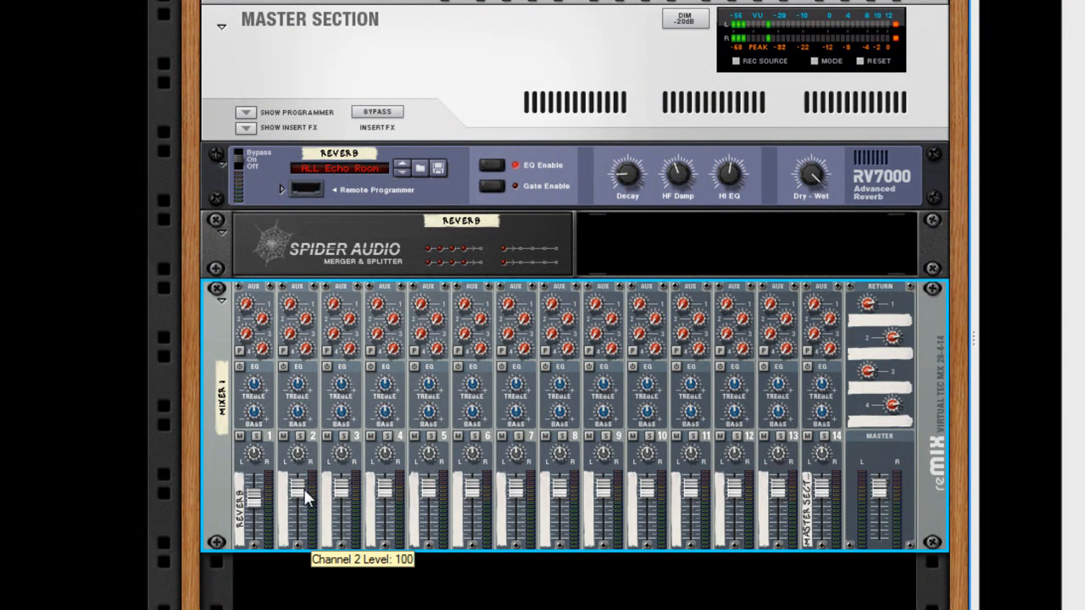
drag(296, 488, 296, 509)
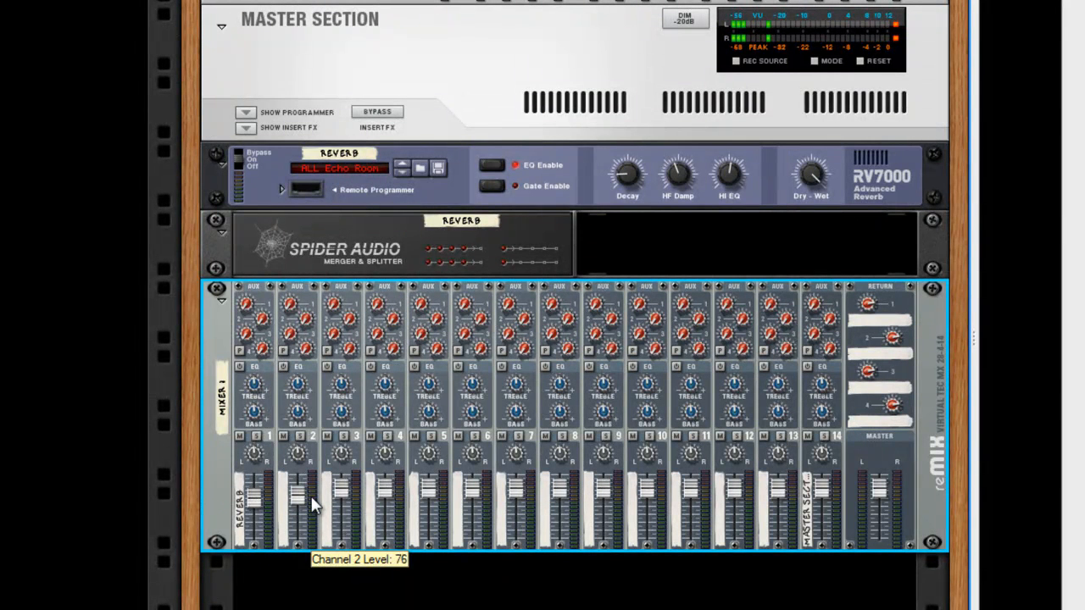